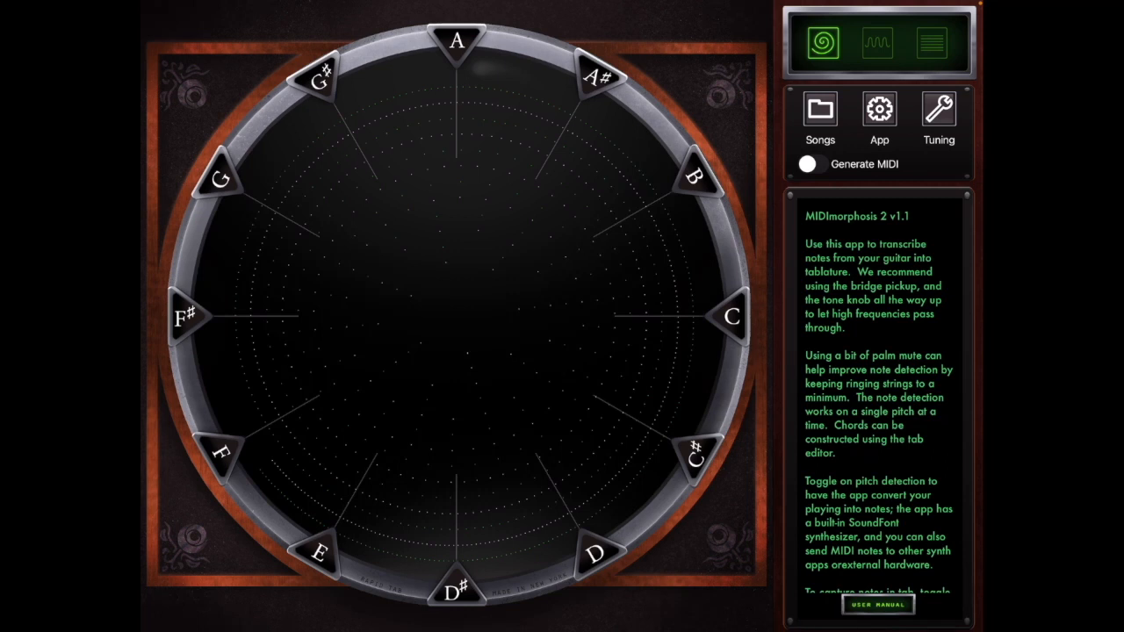
- Switch on Generate MIDI so detected guitar notes are sent out as MIDI
{"action": "left_click", "coordinate": [812, 165]}
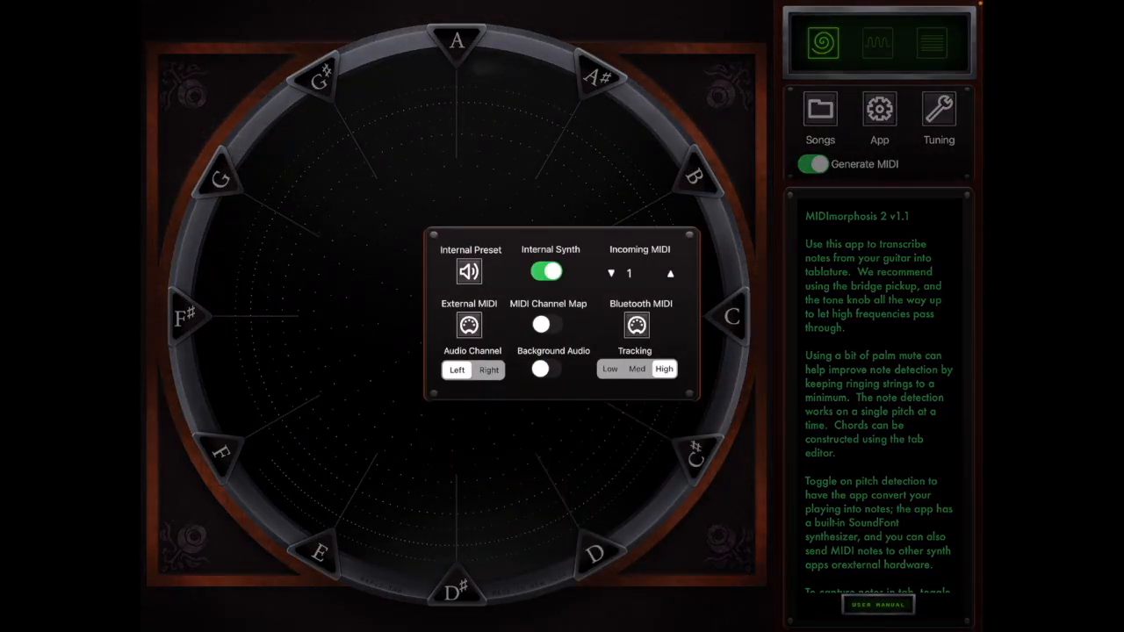
- Show the MIDI destinations list, choose a destination, and return to the pitch wheel
{"action": "left_click", "coordinate": [546, 271]}
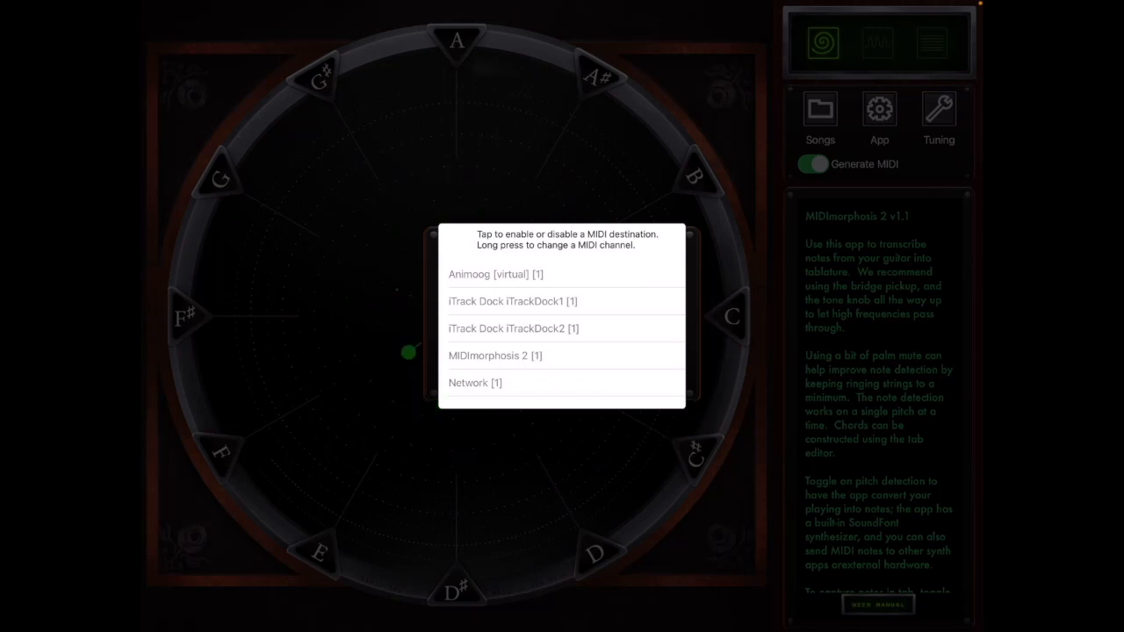
{"action": "left_click", "coordinate": [495, 274]}
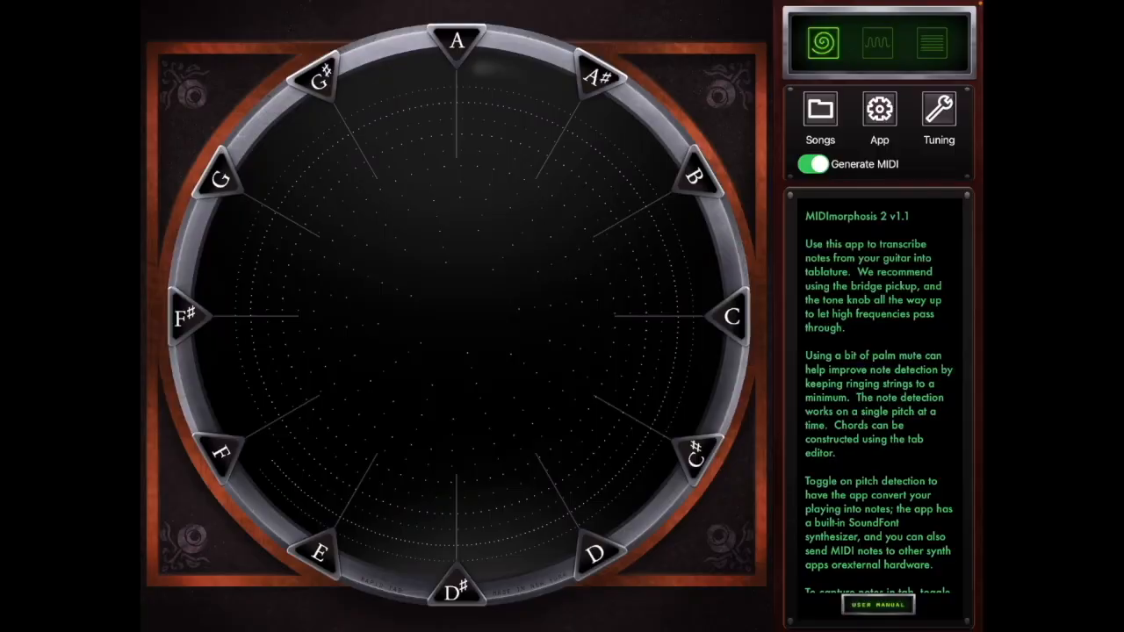
- Show the tablature editor with ELP's 'Lucky Man' loaded
{"action": "left_click", "coordinate": [931, 42]}
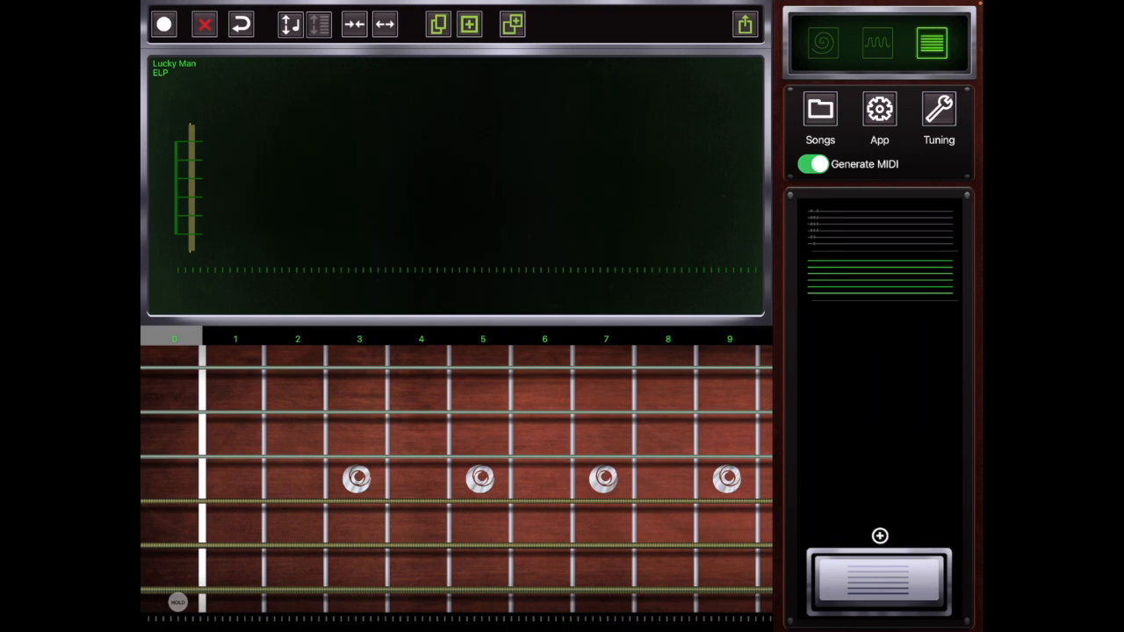
{"action": "left_click", "coordinate": [165, 25]}
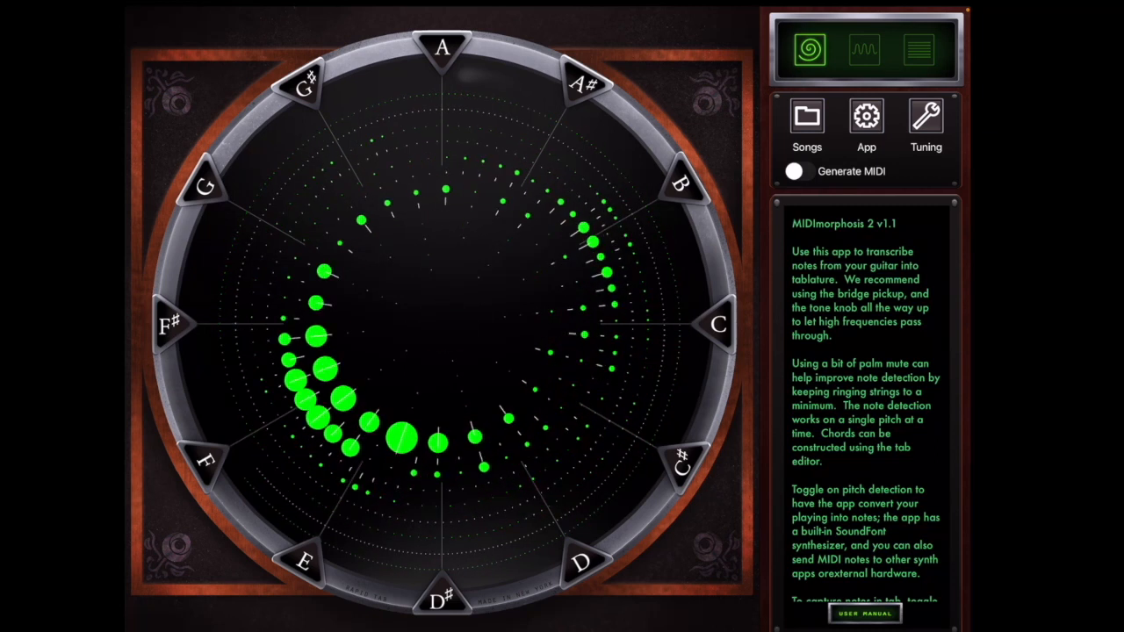
- Record the live guitar into the empty 'Demo' tab so fret numbers appear on the strings
{"action": "left_click", "coordinate": [918, 49]}
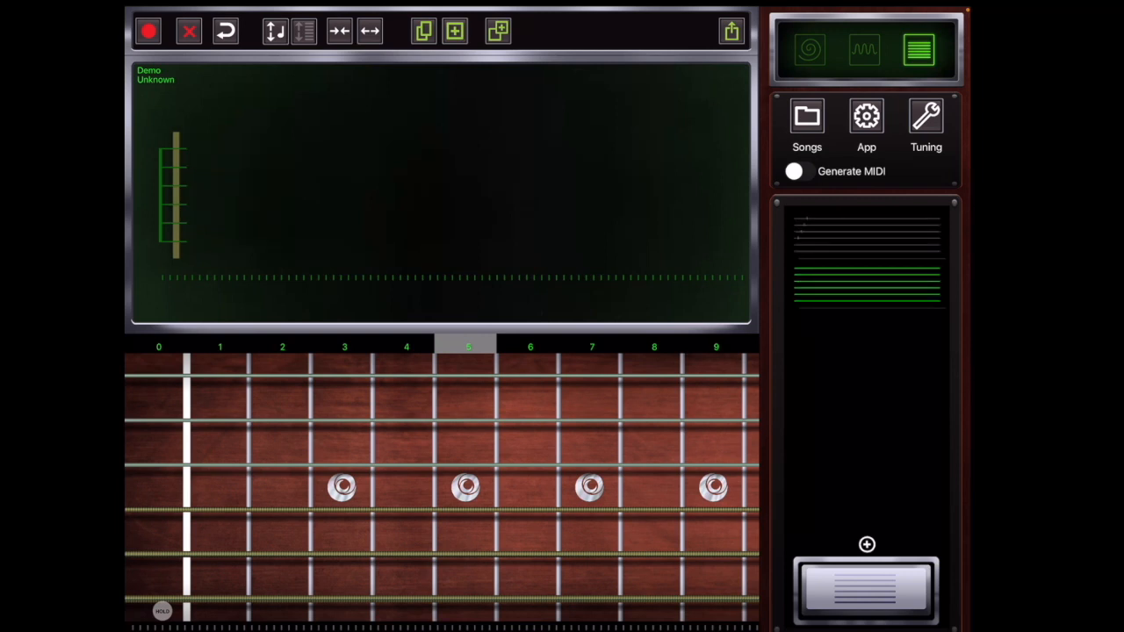
{"action": "left_click", "coordinate": [147, 31]}
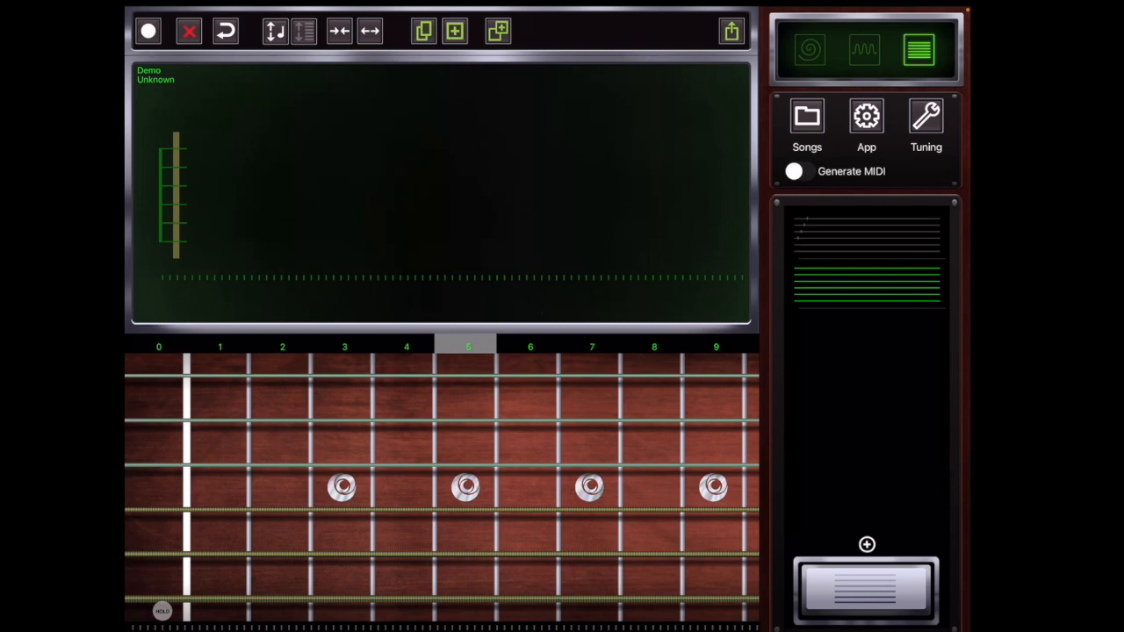
{"action": "left_click", "coordinate": [148, 32]}
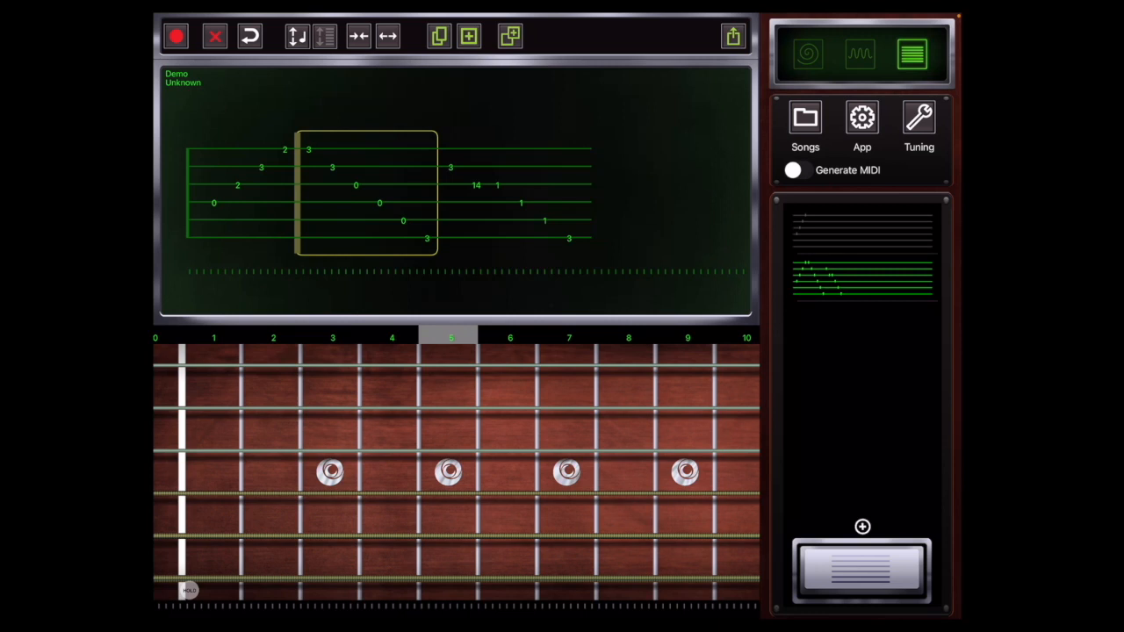
{"action": "left_click", "coordinate": [734, 35]}
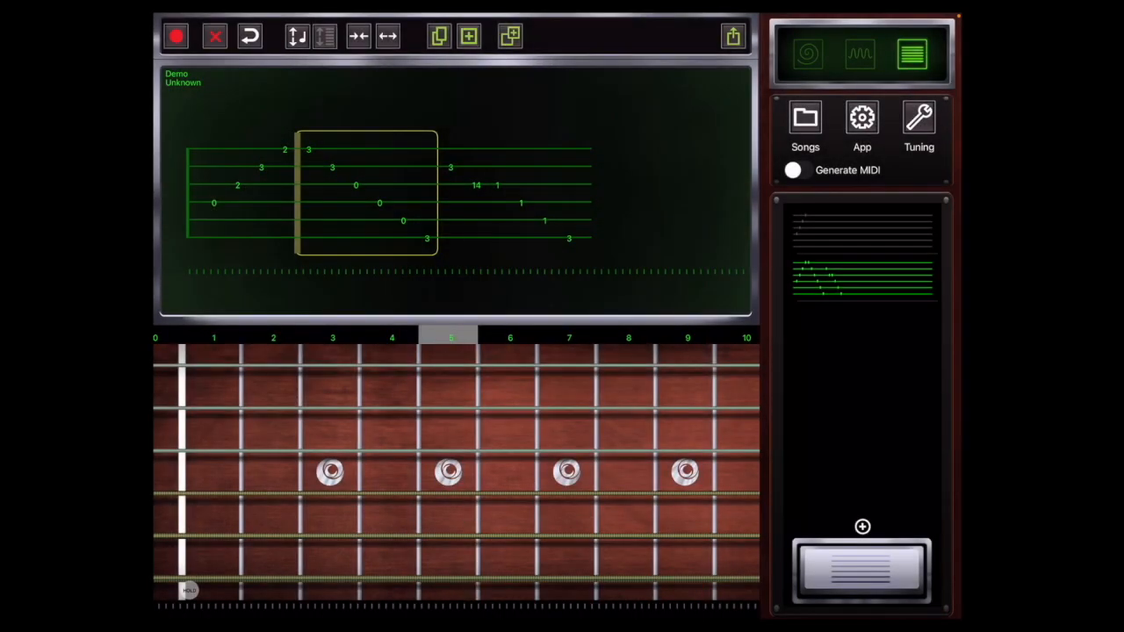
- Show the song browser with five saved songs and the Demo export options
{"action": "left_click", "coordinate": [804, 123]}
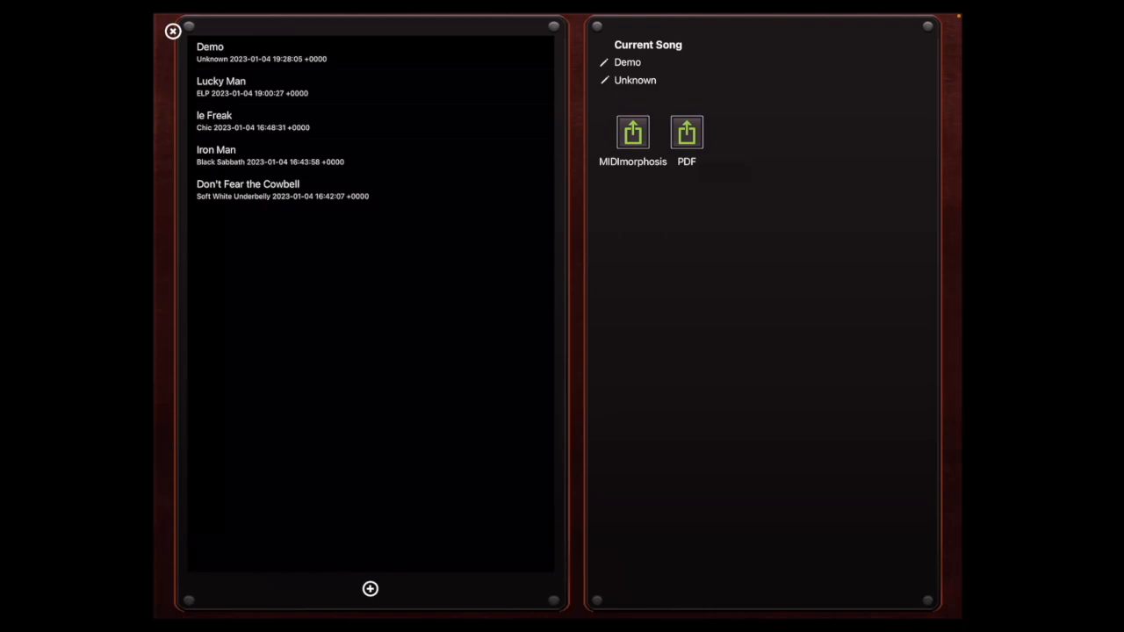
- Preview the 'Demo' tab as a PDF page, then leave the song browser
{"action": "left_click", "coordinate": [687, 133]}
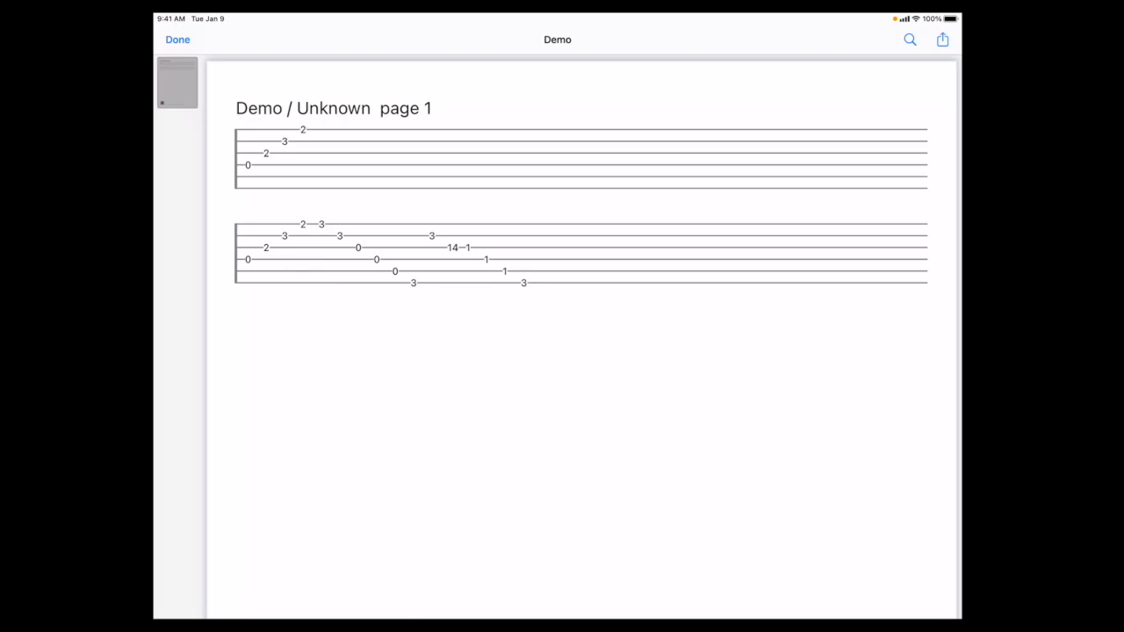
{"action": "left_click", "coordinate": [177, 39]}
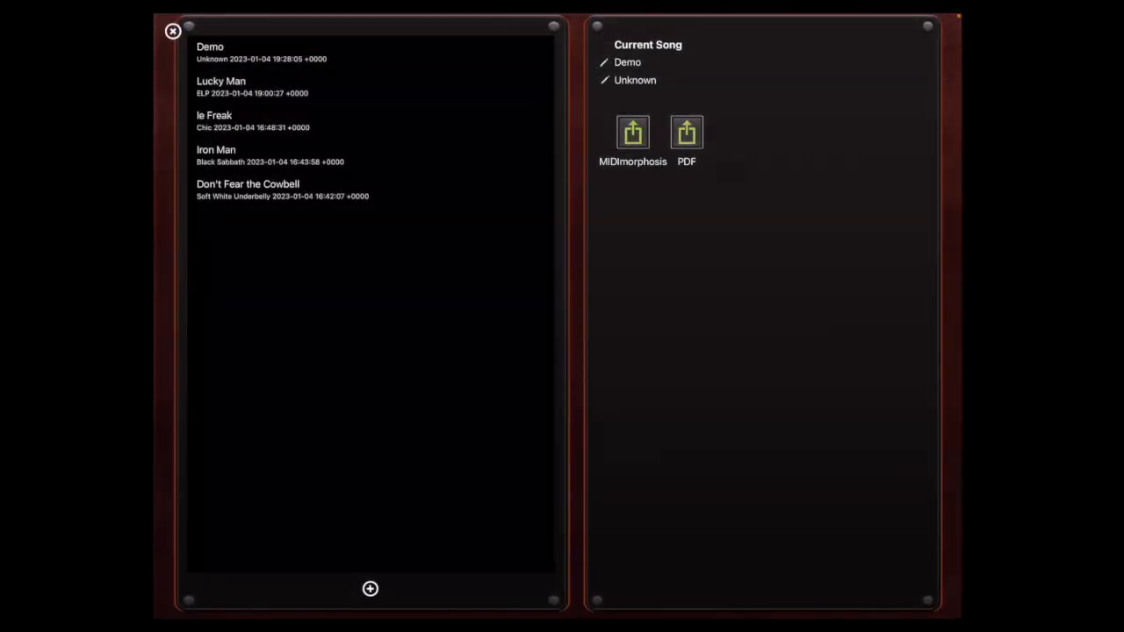
{"action": "left_click", "coordinate": [211, 46]}
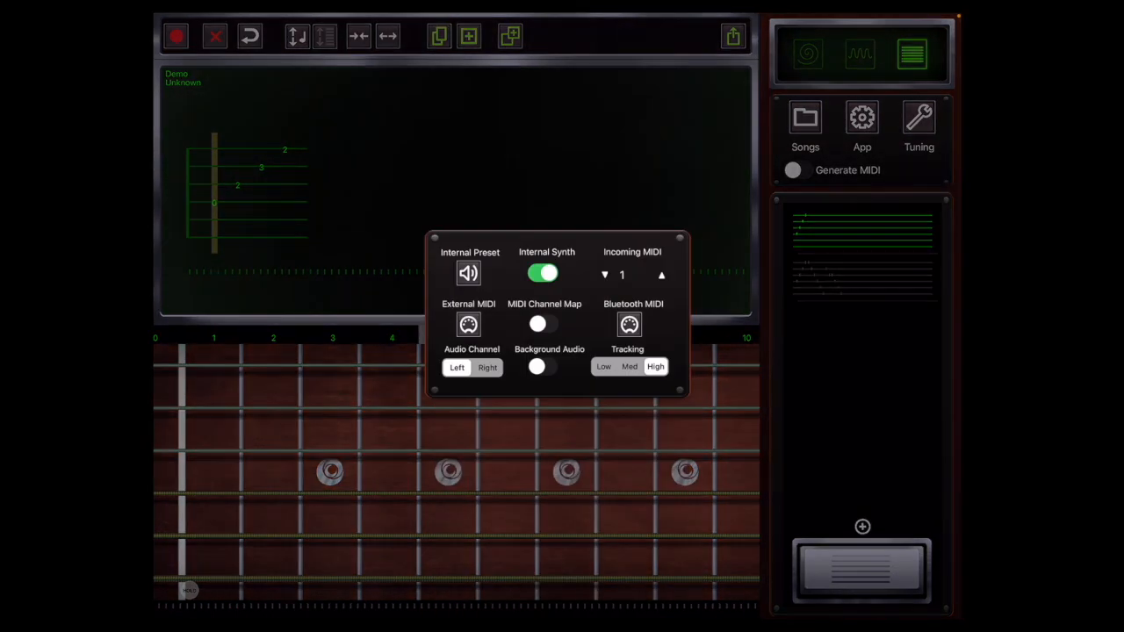
- Check Animoog as the external MIDI destination and answer the Bluetooth permission alert
{"action": "left_click", "coordinate": [467, 274]}
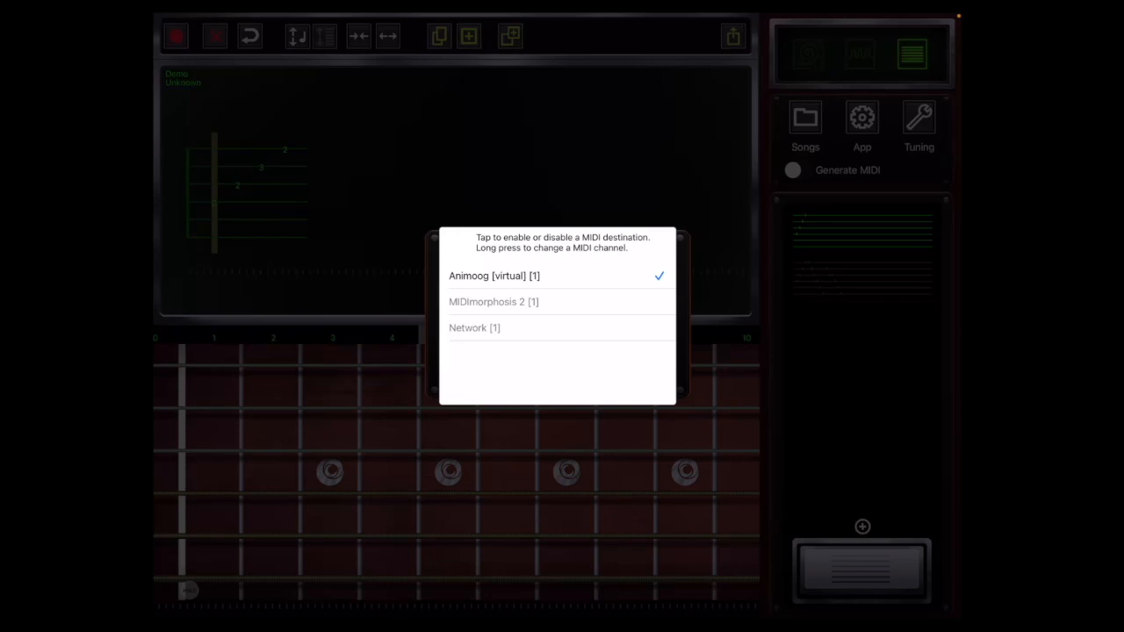
{"action": "left_click", "coordinate": [493, 302]}
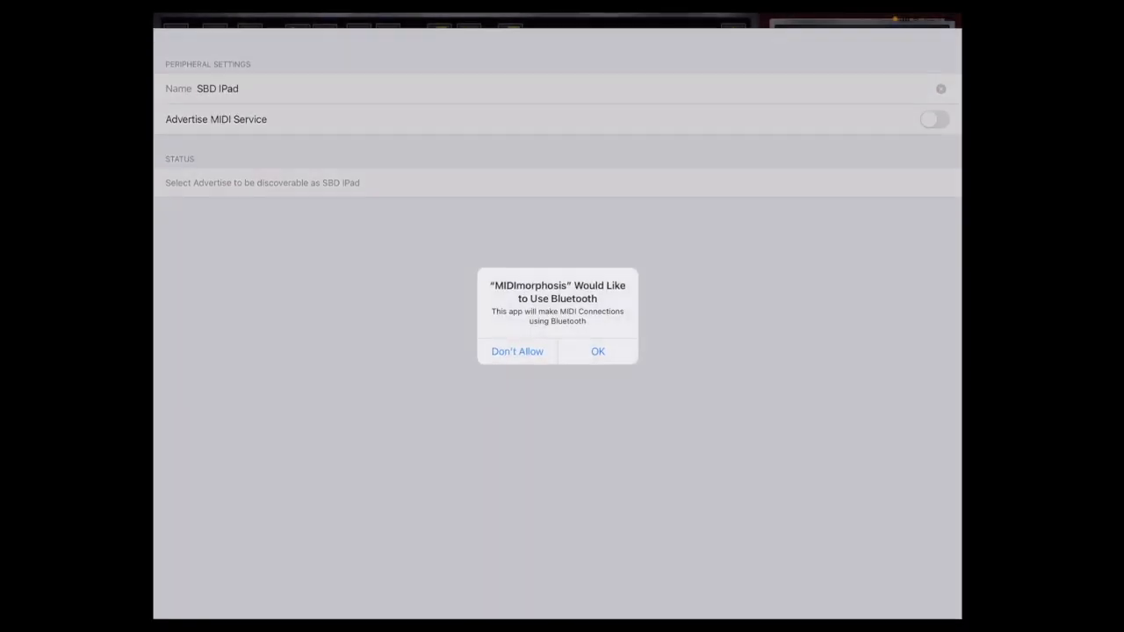
{"action": "left_click", "coordinate": [597, 352]}
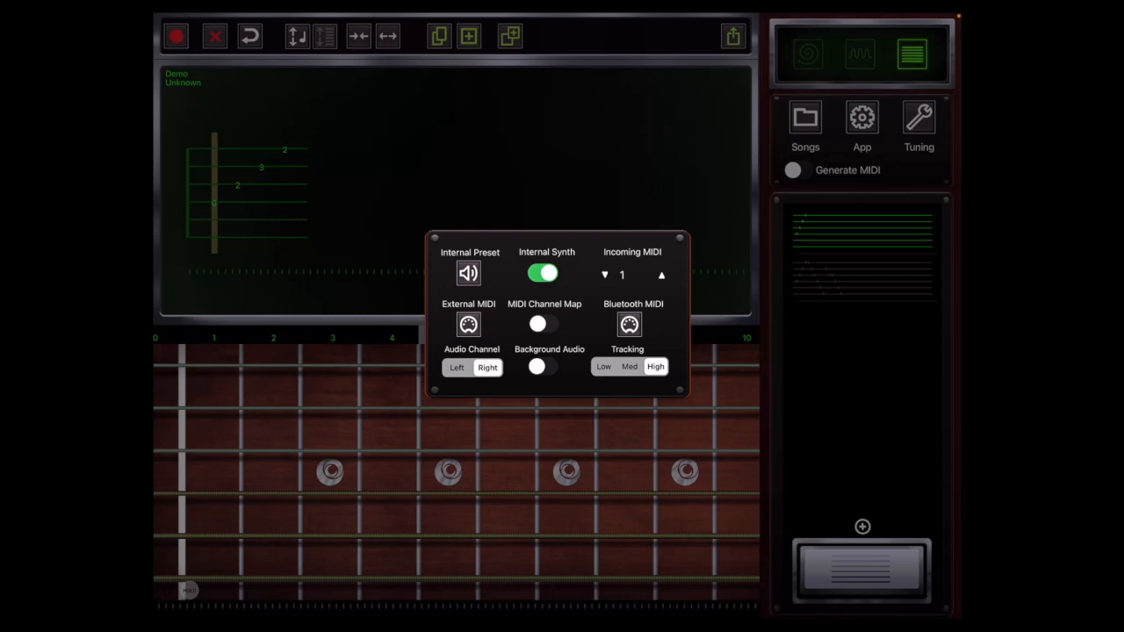
- Use the left audio channel, leave background audio off, set tracking to low, and dismiss settings
{"action": "left_click", "coordinate": [457, 367]}
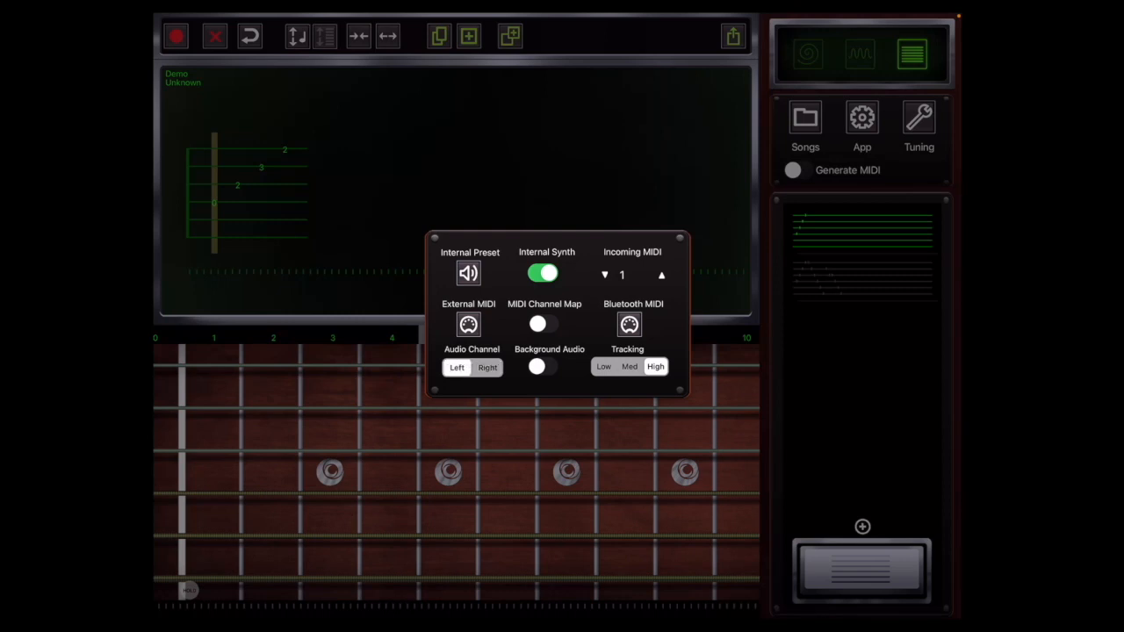
{"action": "left_click", "coordinate": [541, 367]}
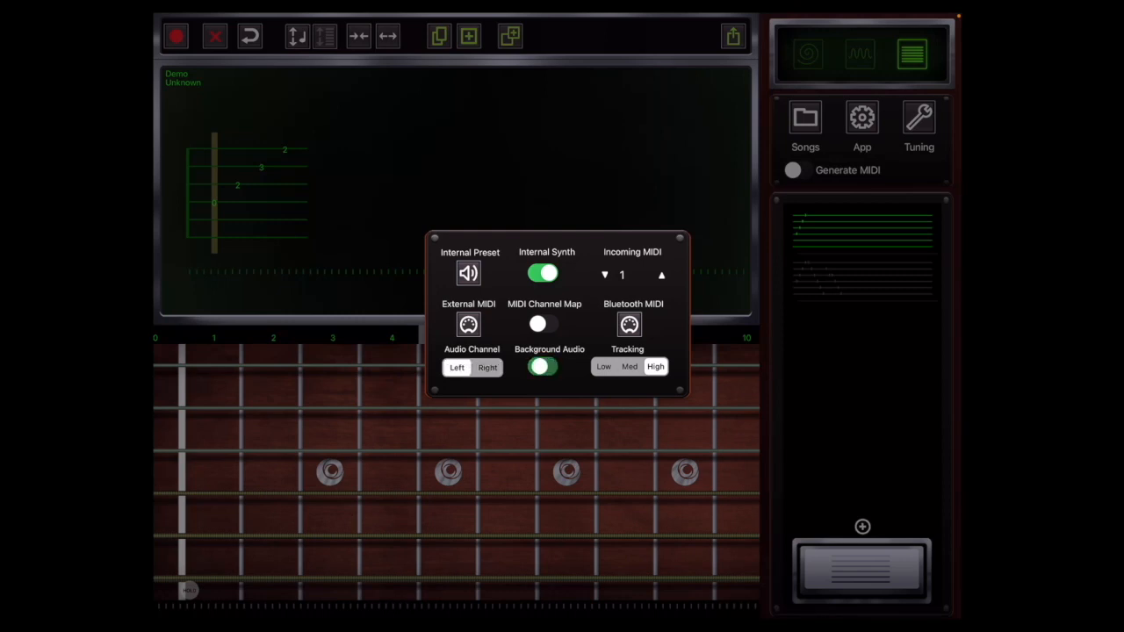
{"action": "left_click", "coordinate": [541, 367]}
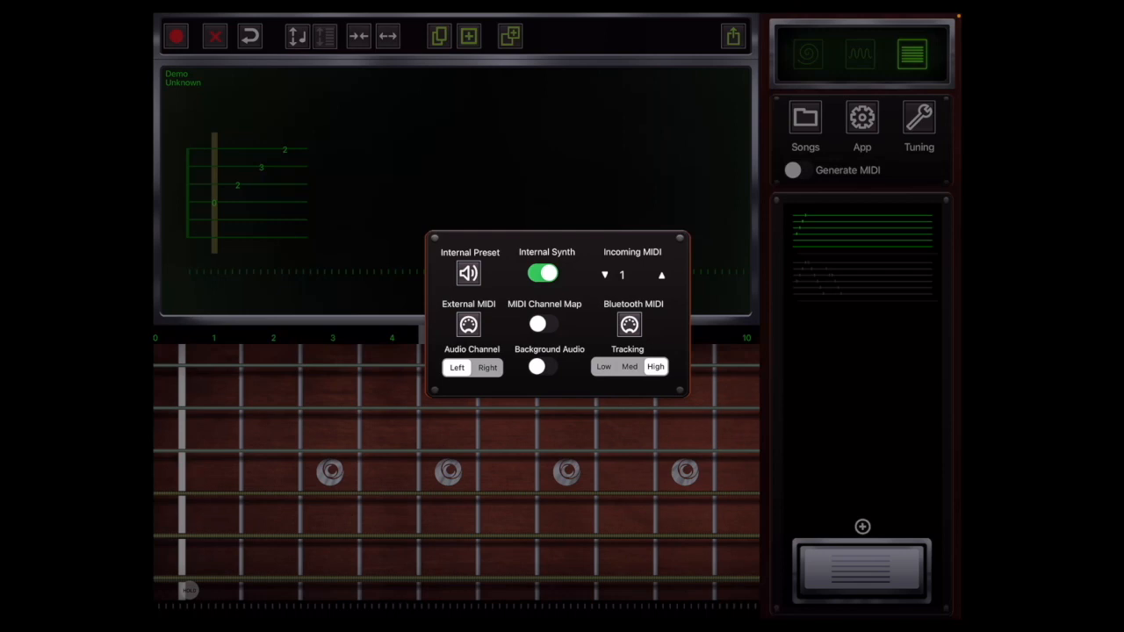
{"action": "left_click", "coordinate": [604, 367]}
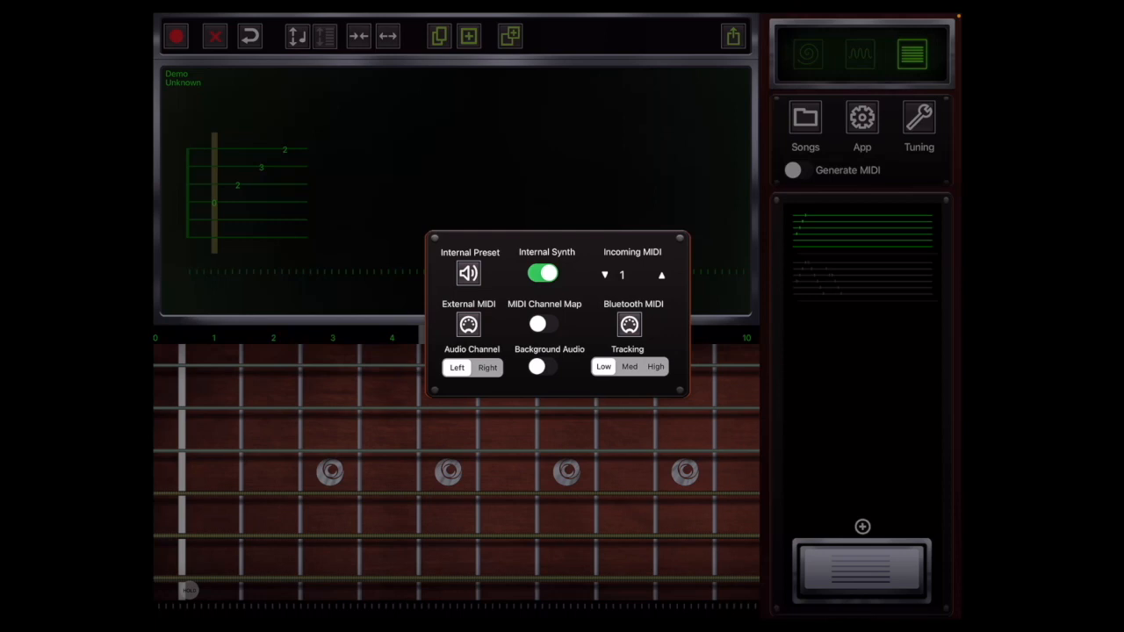
{"action": "left_click", "coordinate": [655, 367]}
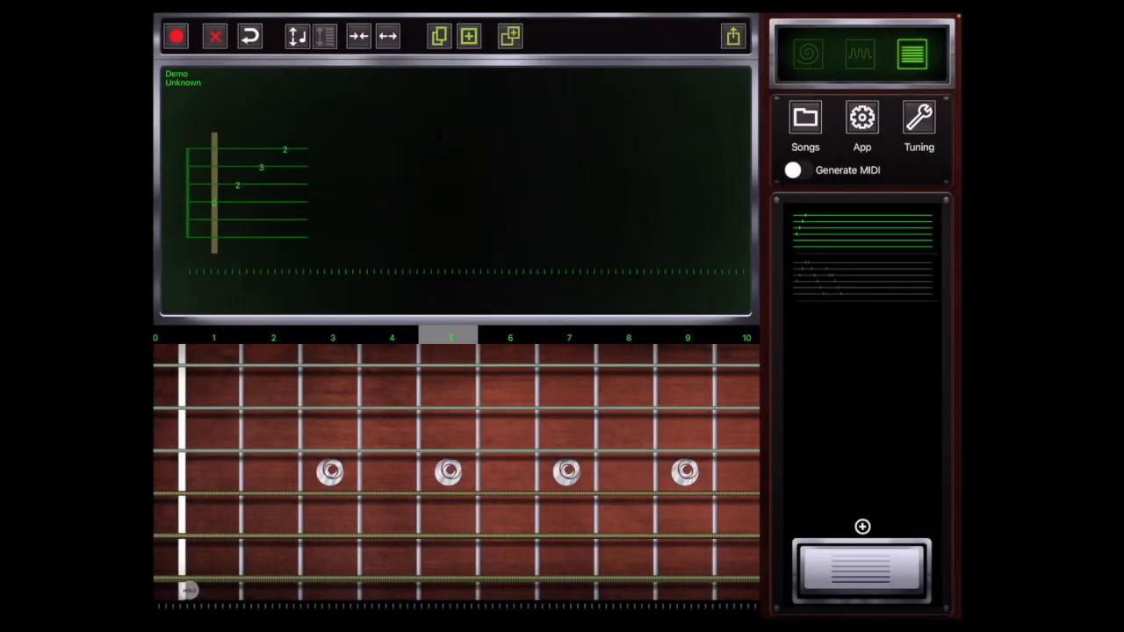
- Add a new song named 'bassguit' from the song list, reaching the tuning editor
{"action": "left_click", "coordinate": [804, 123]}
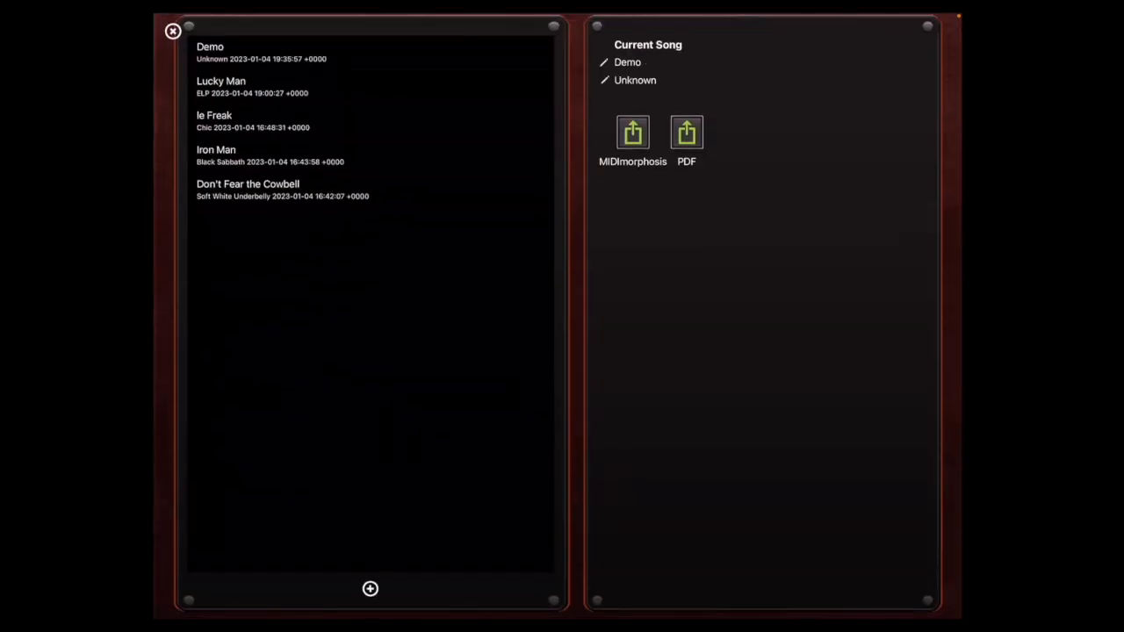
{"action": "left_click", "coordinate": [369, 589]}
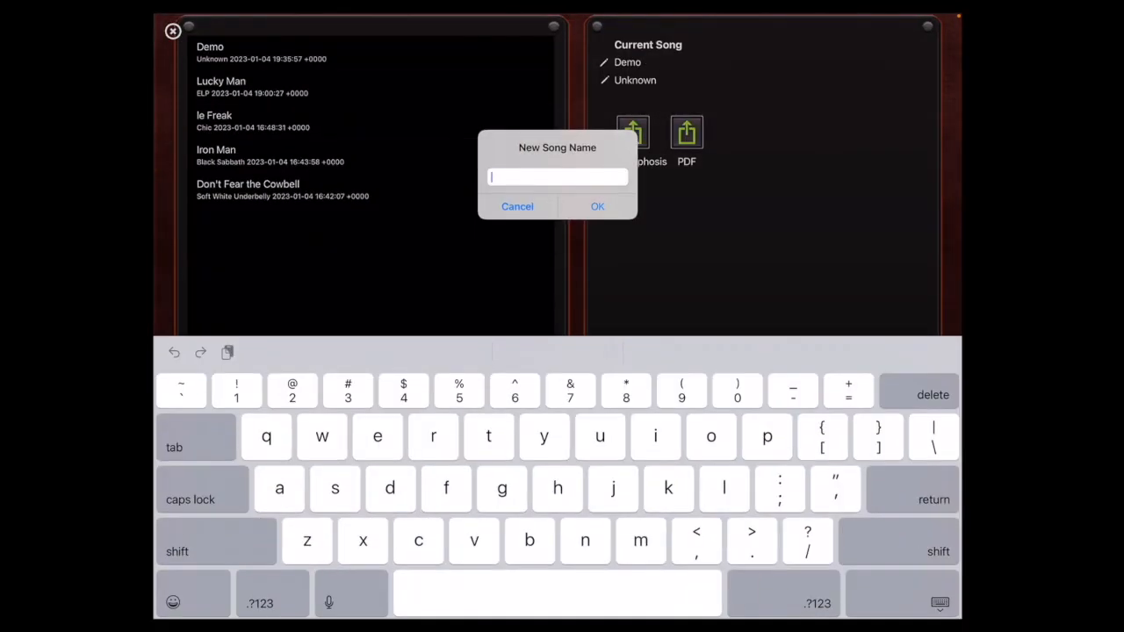
{"action": "type", "text": "bass"}
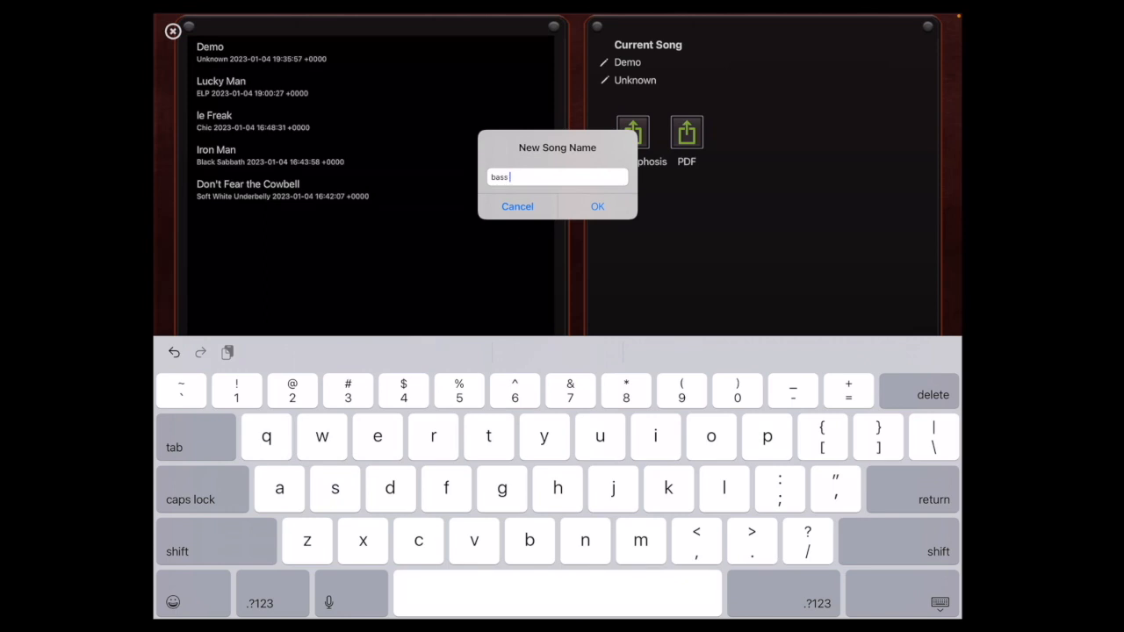
{"action": "type", "text": "guit"}
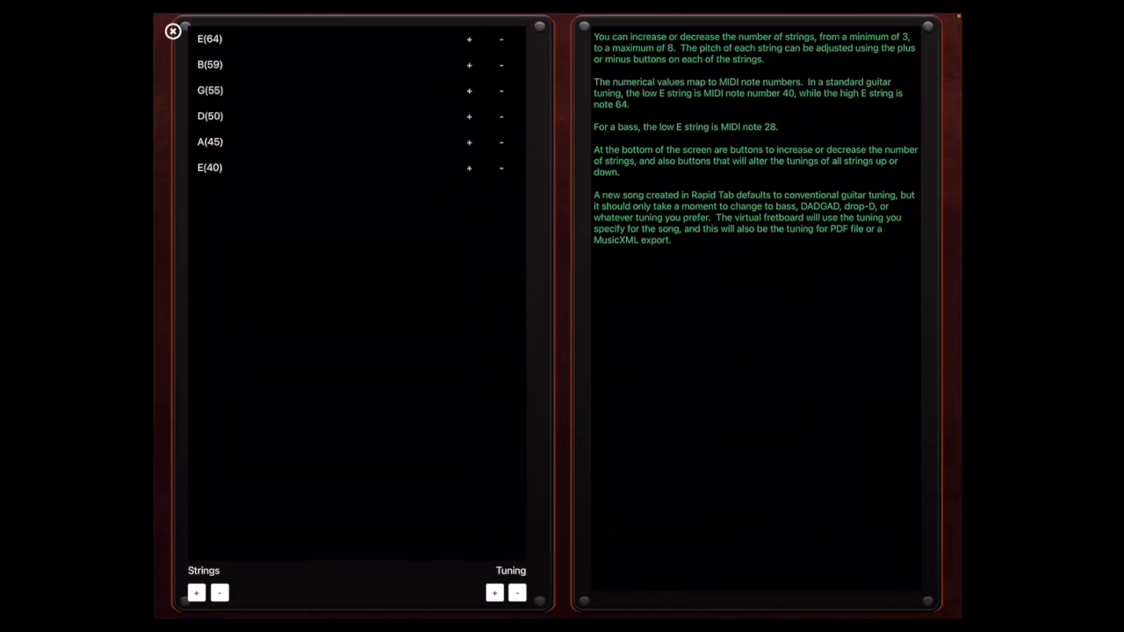
- Reduce the song to four strings and lower all string tunings toward bass range
{"action": "left_click", "coordinate": [217, 592]}
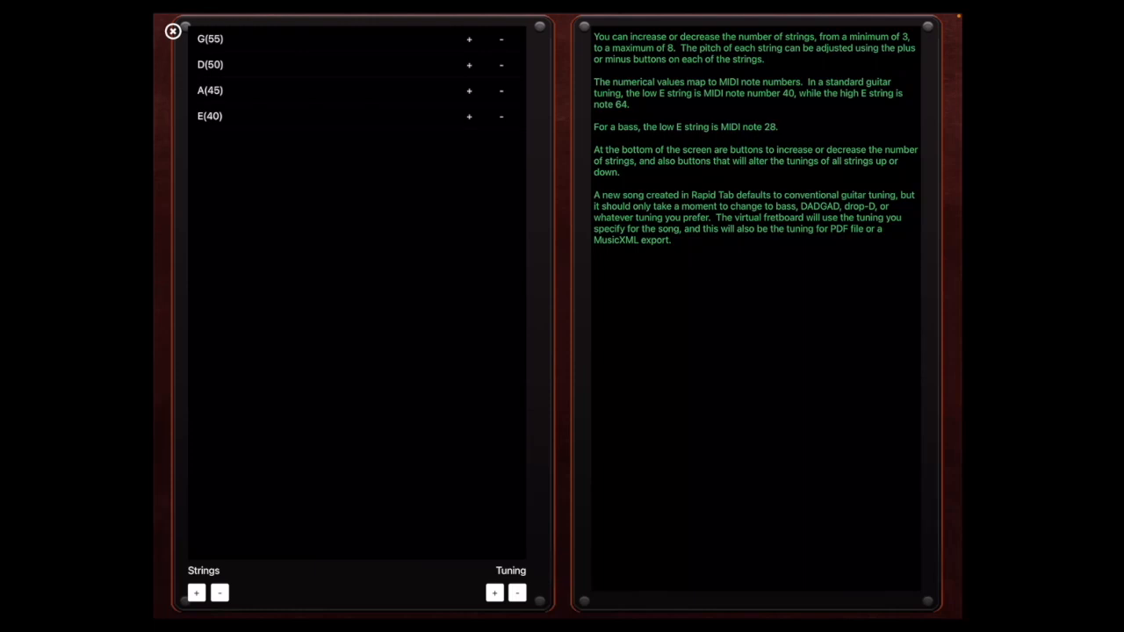
{"action": "left_click", "coordinate": [516, 592]}
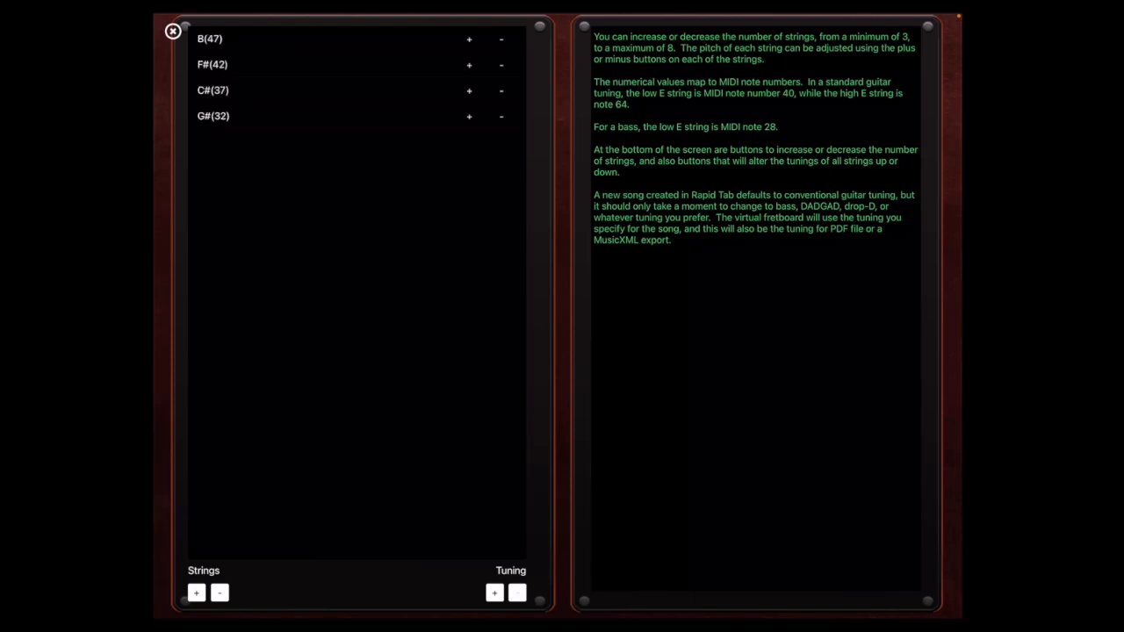
{"action": "left_click", "coordinate": [517, 592]}
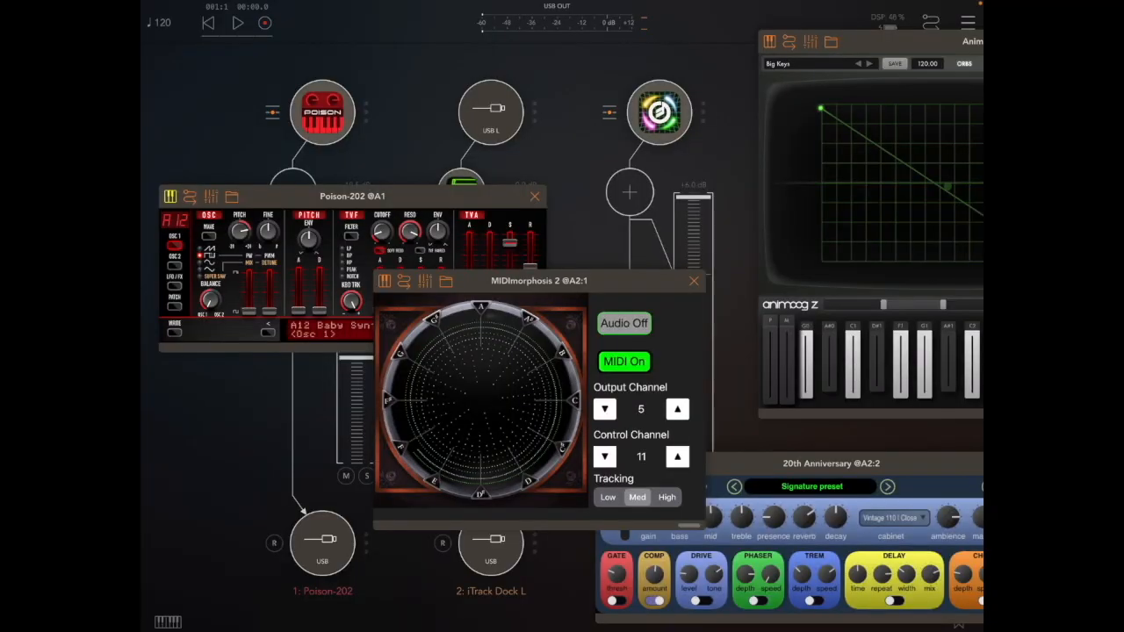
- Close the MIDImorphosis window and bring up the Poison-202 synth beside the amp
{"action": "left_click", "coordinate": [694, 281]}
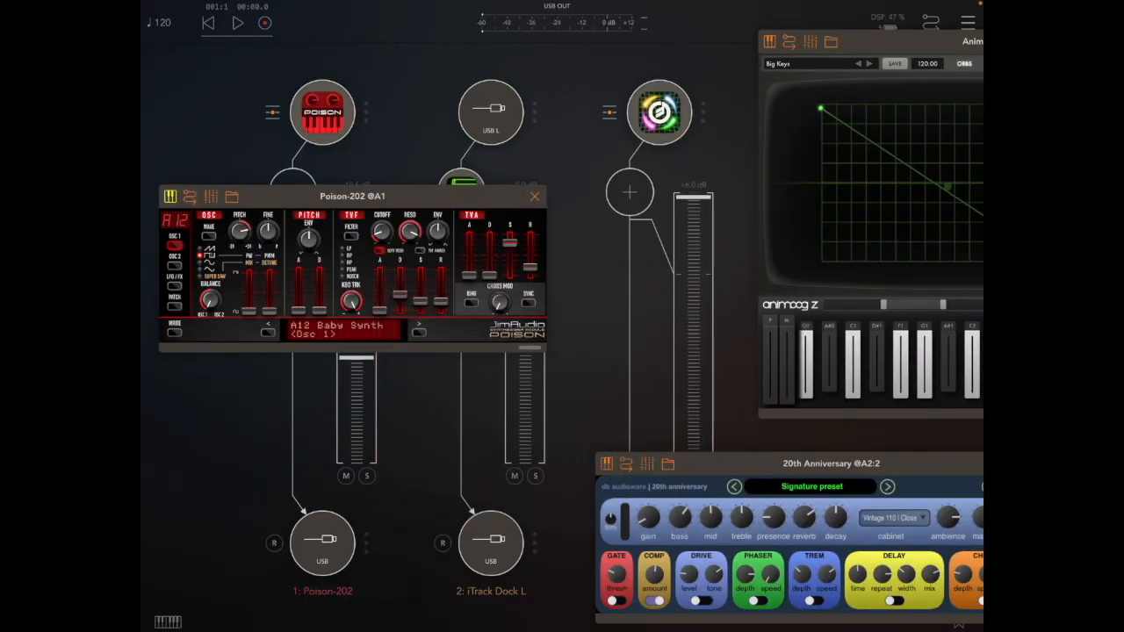
{"action": "left_click", "coordinate": [534, 196]}
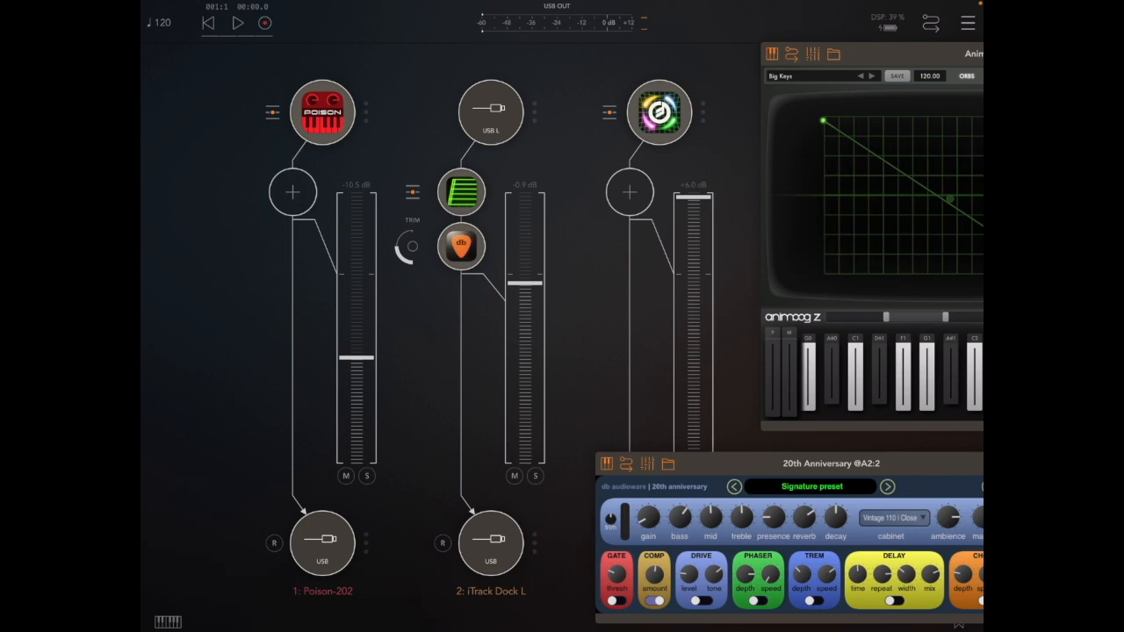
{"action": "left_click", "coordinate": [323, 113]}
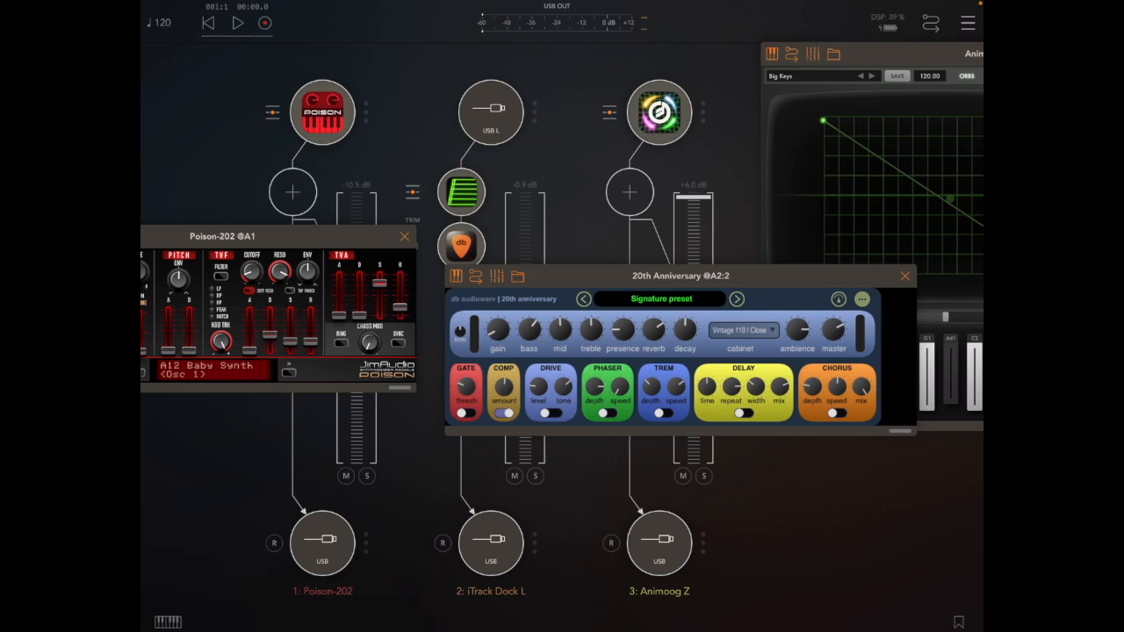
- Move the amp plugin window further down to make room
{"action": "left_click_drag", "start_coordinate": [681, 274], "coordinate": [794, 394]}
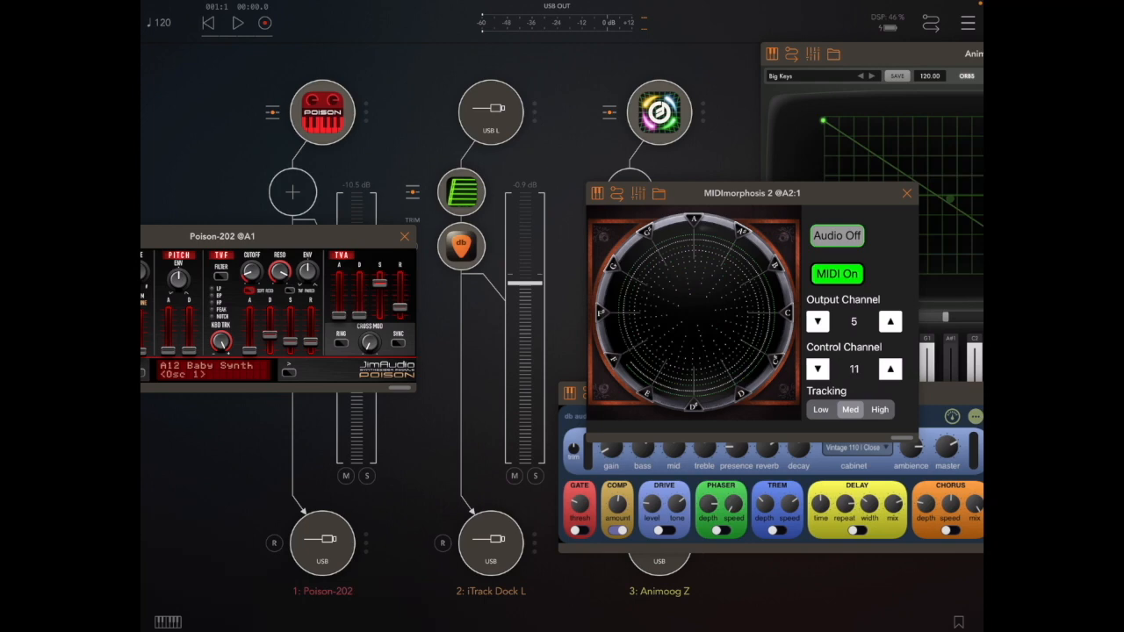
- Switch MIDImorphosis 2's MIDI output off, leaving audio off and channels 5 and 11
{"action": "left_click", "coordinate": [836, 274]}
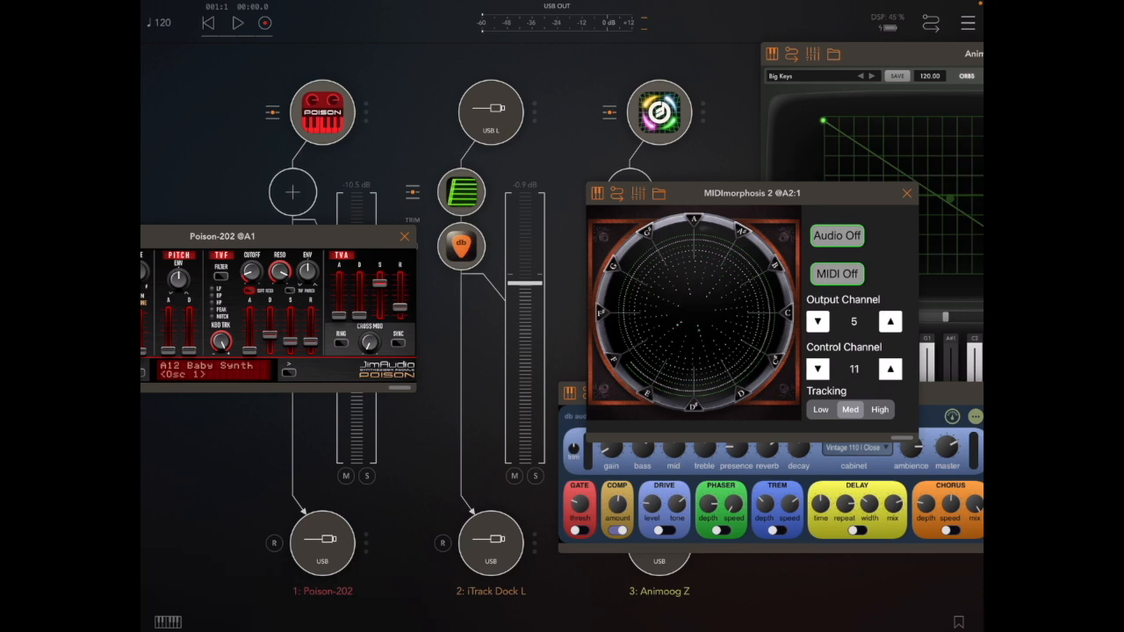
- Switch MIDImorphosis 2's MIDI output back on
{"action": "left_click", "coordinate": [836, 274]}
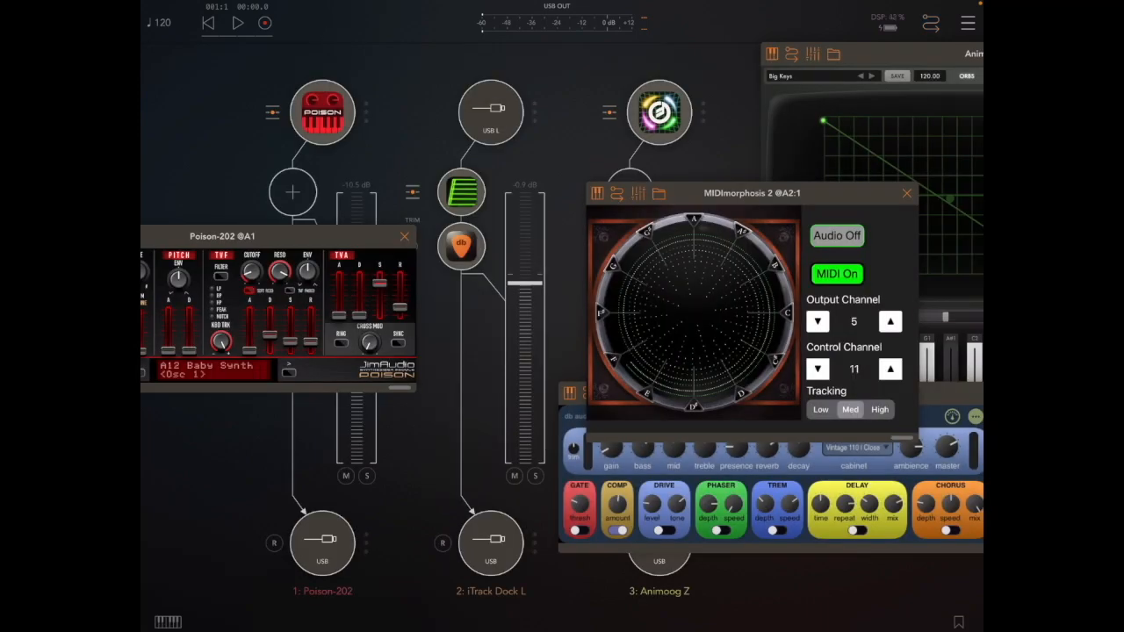
- Switch MIDImorphosis 2's MIDI output off once more
{"action": "left_click", "coordinate": [819, 321]}
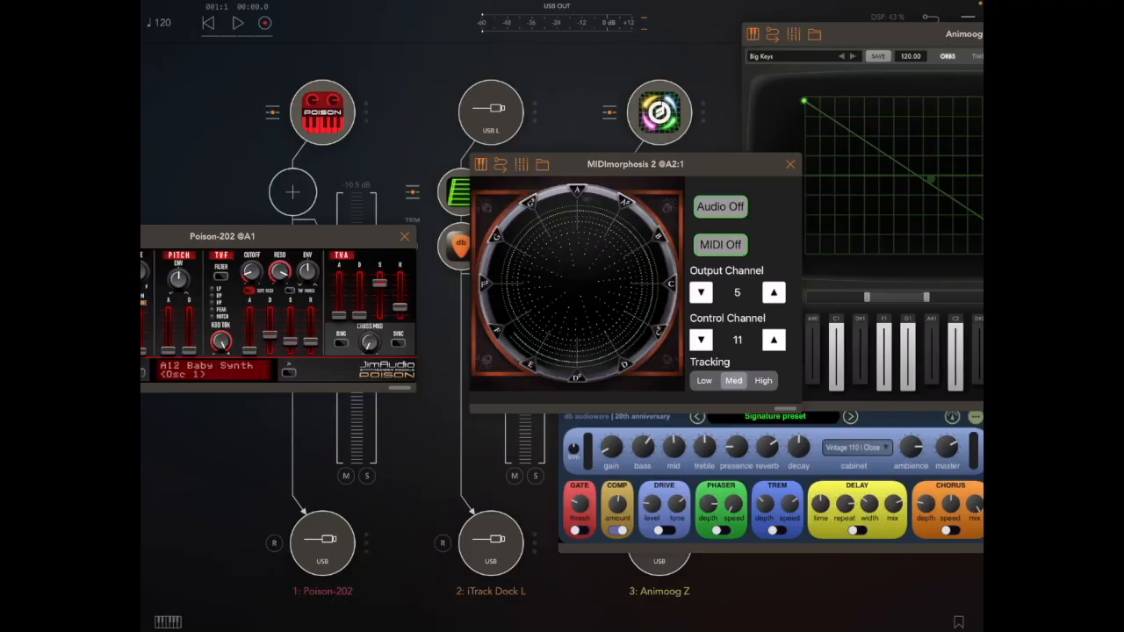
{"action": "left_click", "coordinate": [720, 246]}
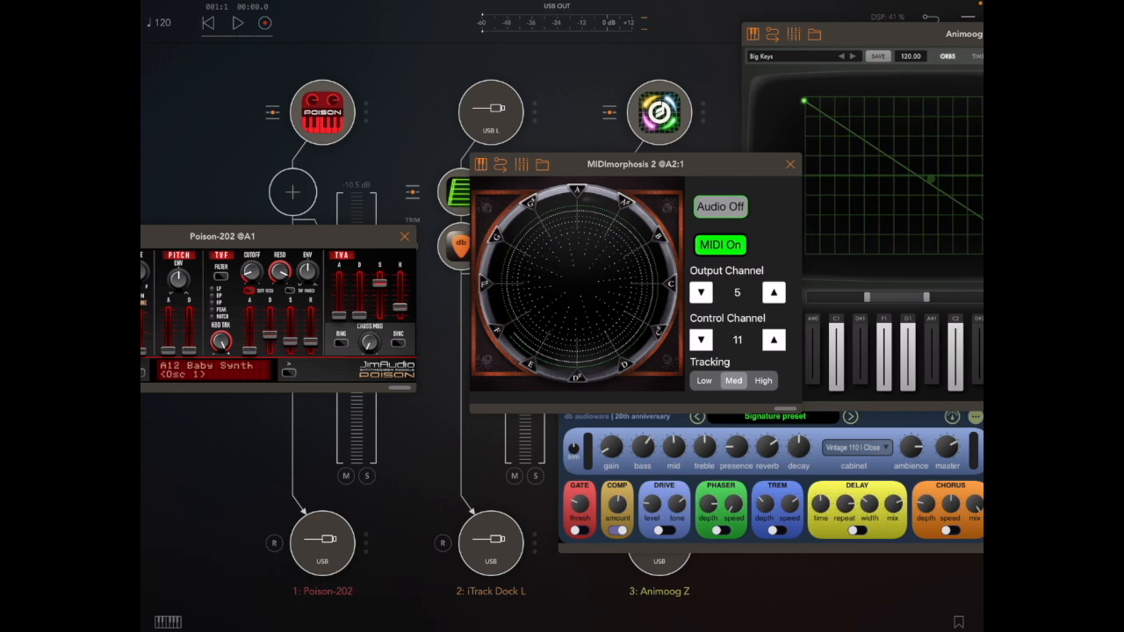
{"action": "left_click", "coordinate": [720, 246]}
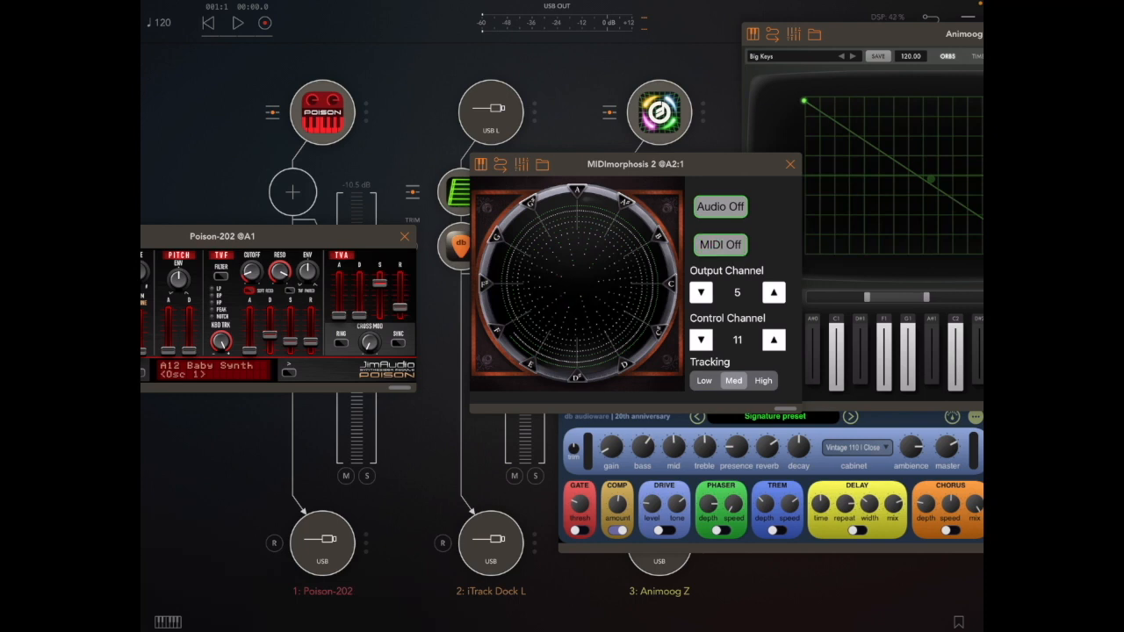
{"action": "left_click", "coordinate": [720, 207]}
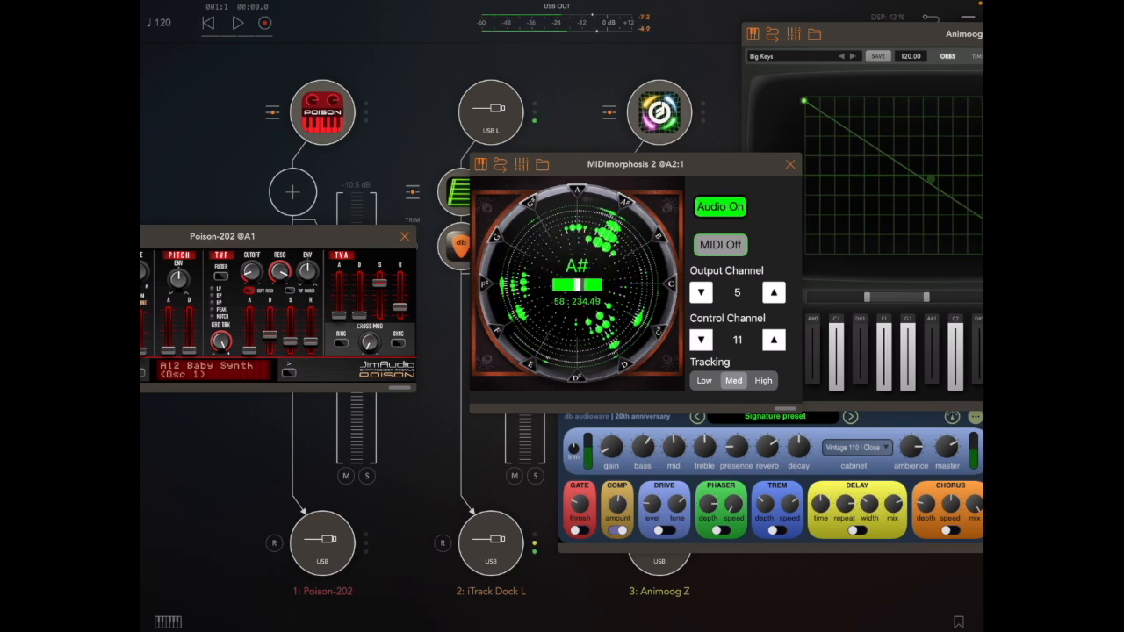
{"action": "left_click", "coordinate": [720, 207]}
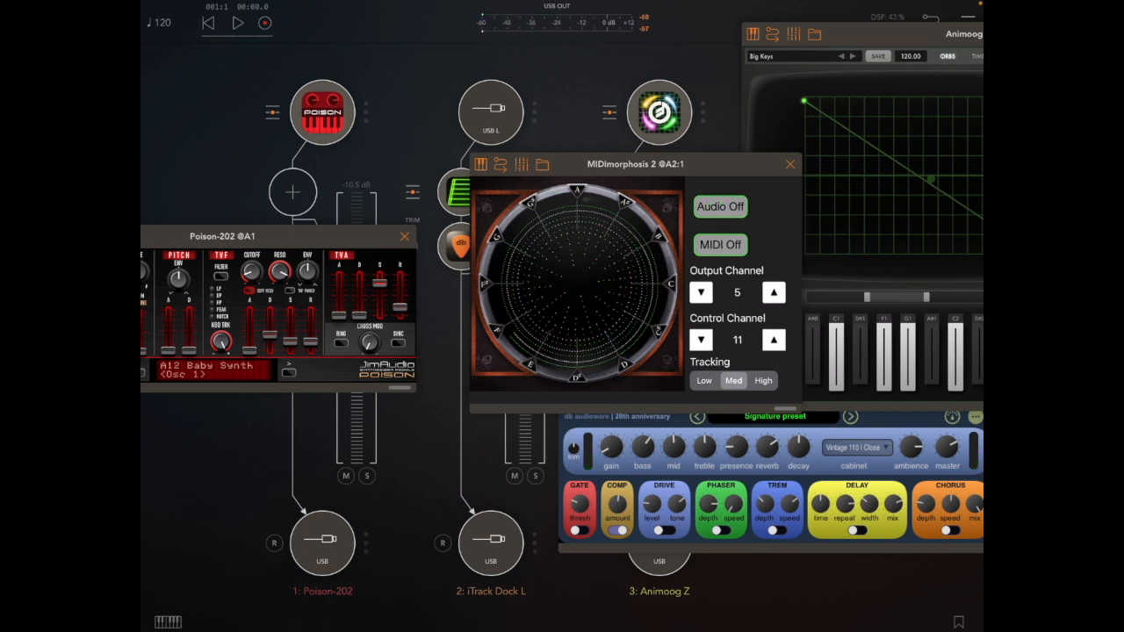
{"action": "left_click", "coordinate": [720, 207]}
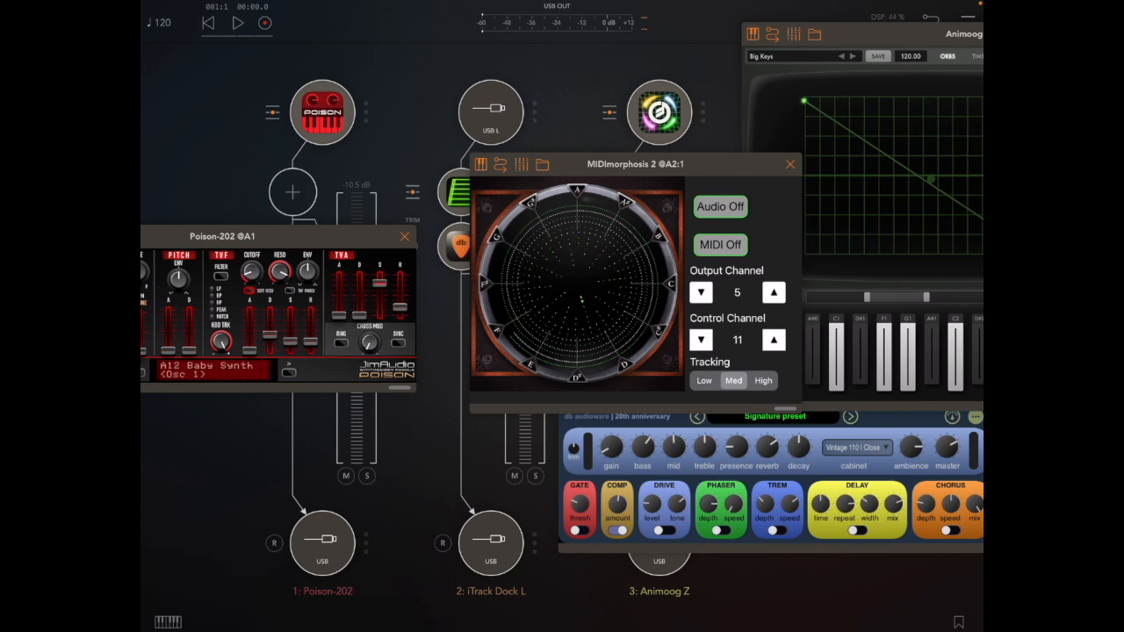
- Set output channel 4, turn MIDI and audio on, and choose High tracking
{"action": "left_click", "coordinate": [701, 292]}
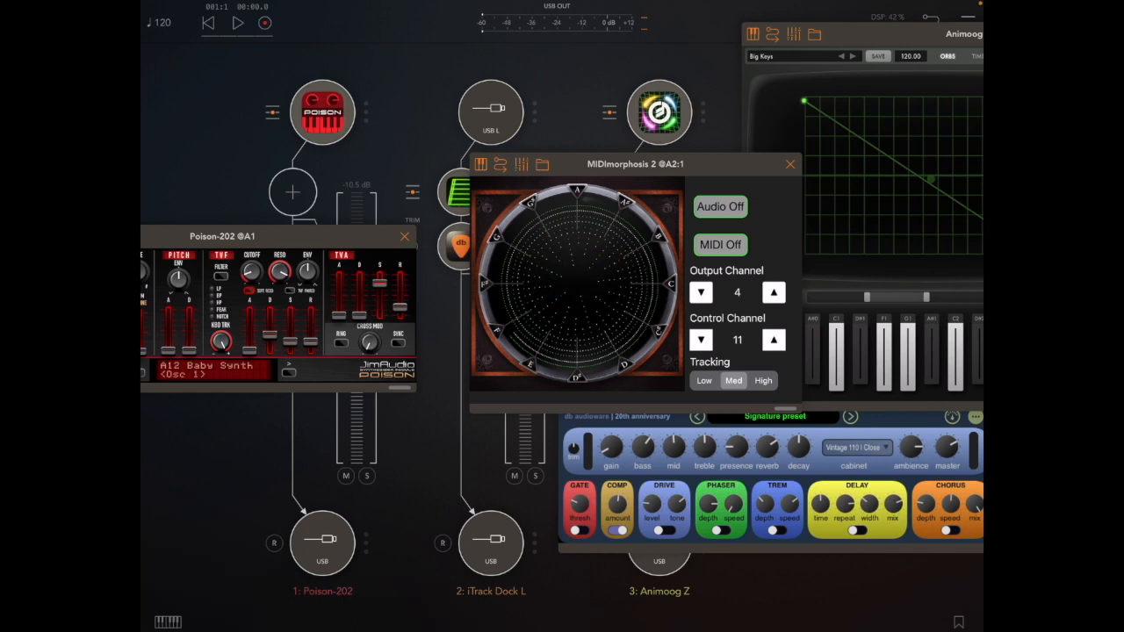
{"action": "left_click", "coordinate": [721, 244]}
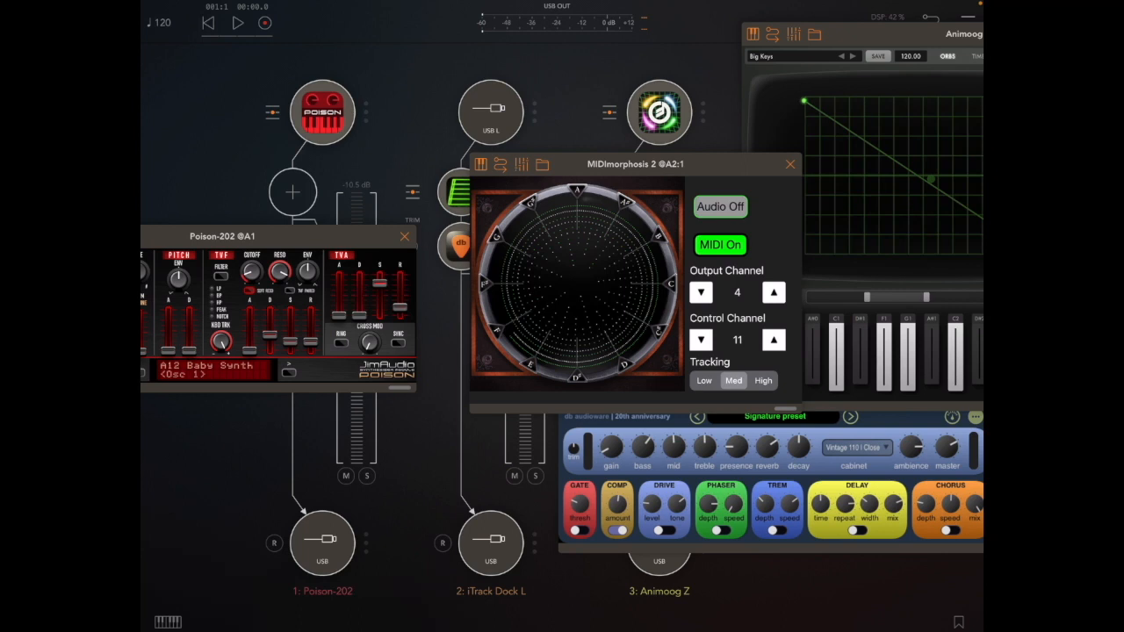
{"action": "left_click", "coordinate": [720, 207]}
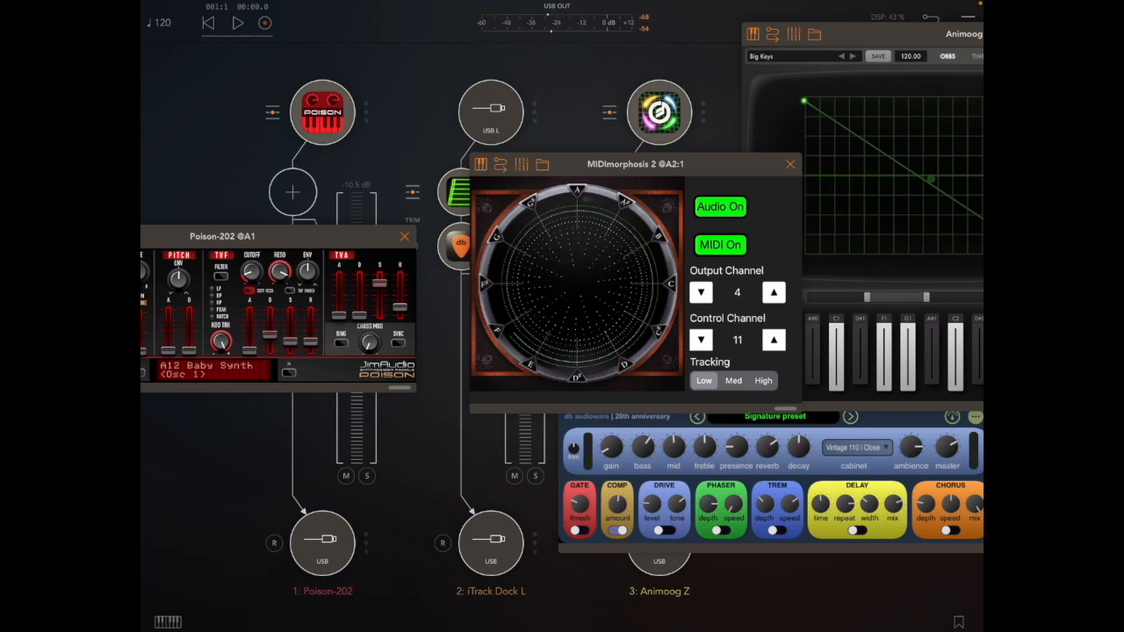
{"action": "left_click", "coordinate": [762, 380]}
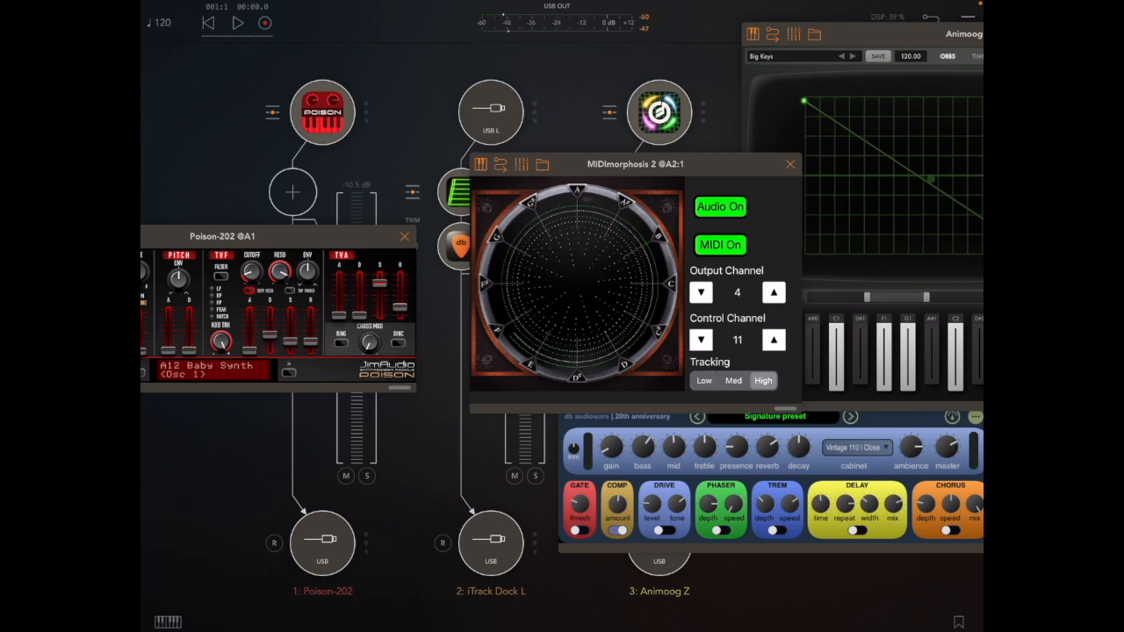